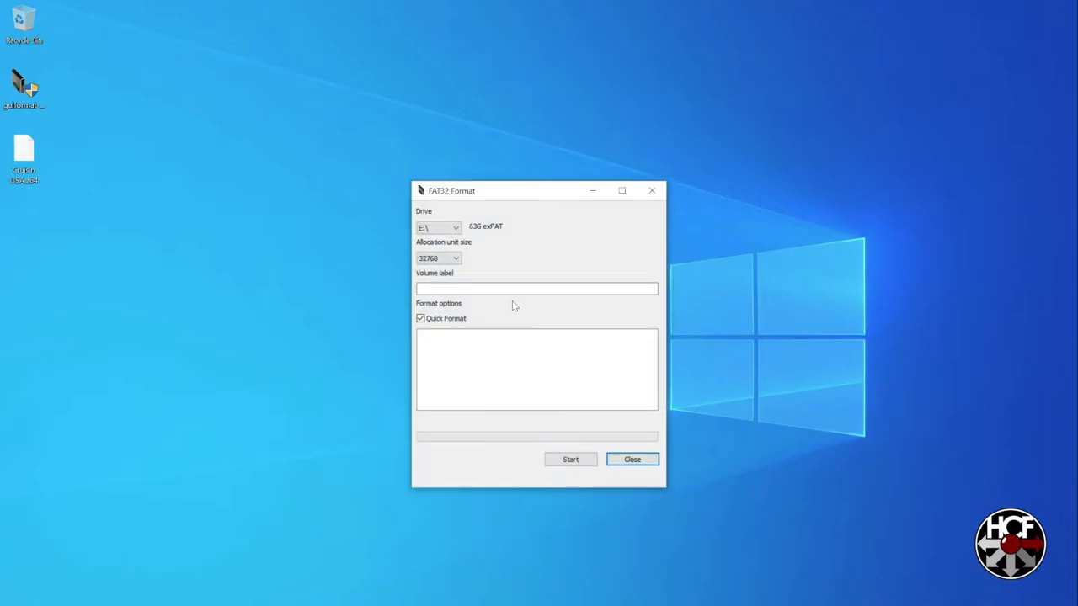
Step: Format drive E: as FAT32 with volume label N64, confirm the erase warning, and close the formatter
left_click(537, 288)
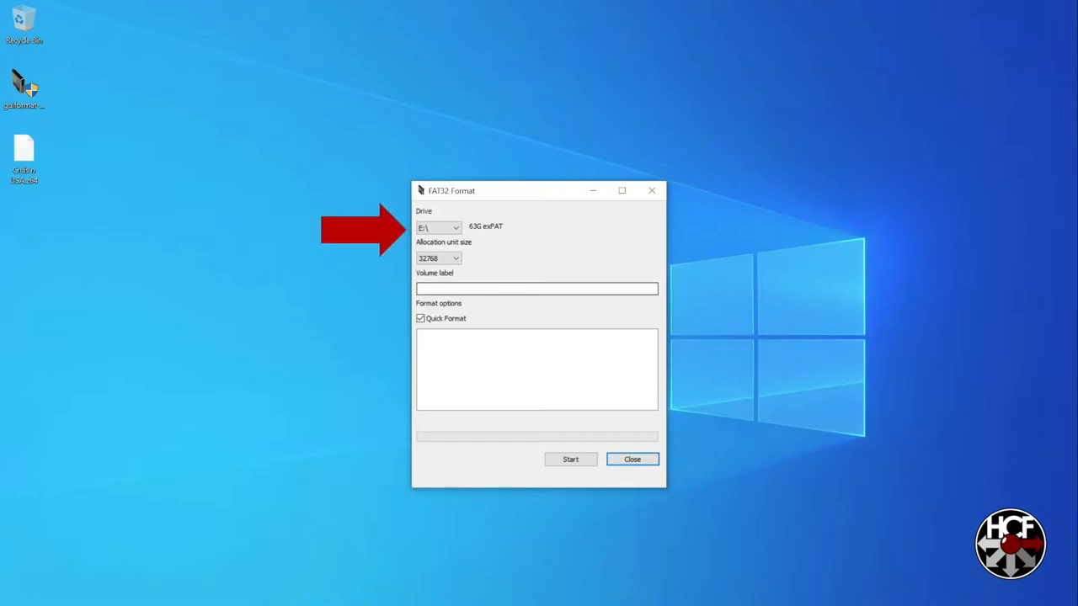
left_click(537, 288)
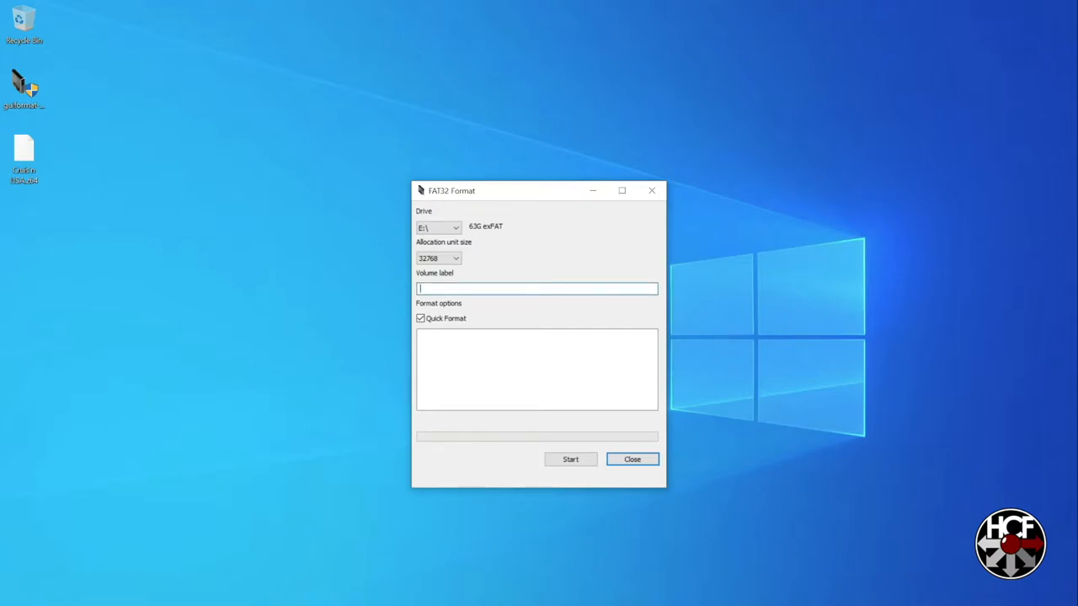
type("N")
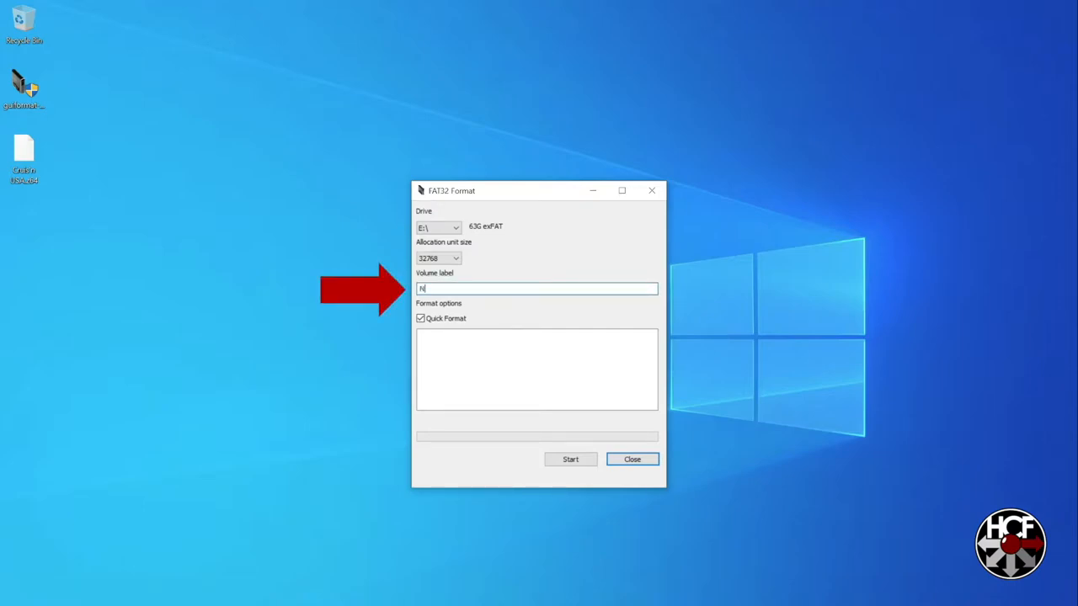
type("64")
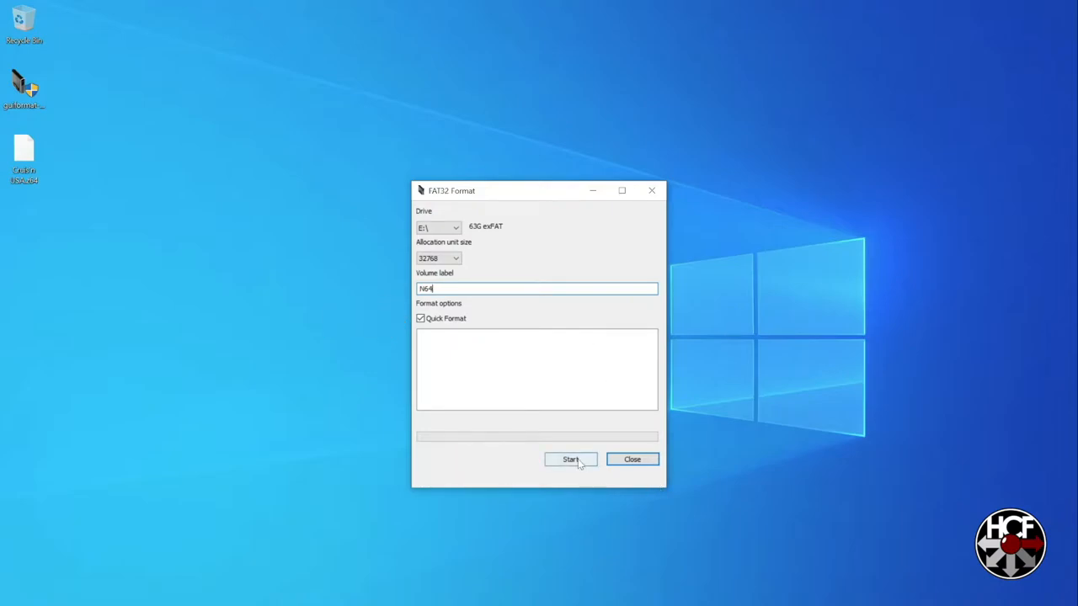
left_click(570, 459)
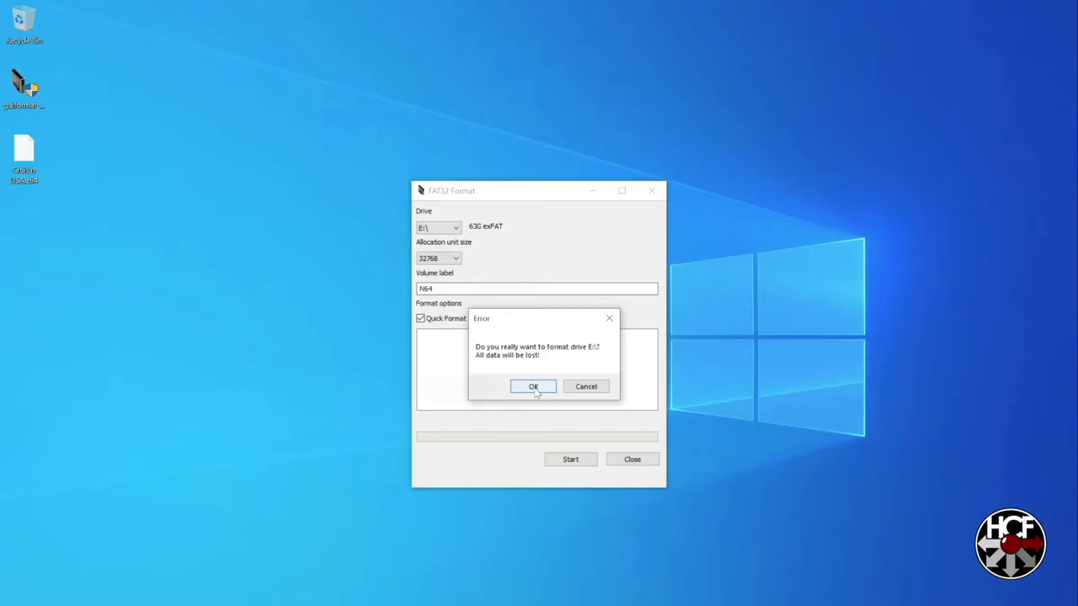
left_click(533, 386)
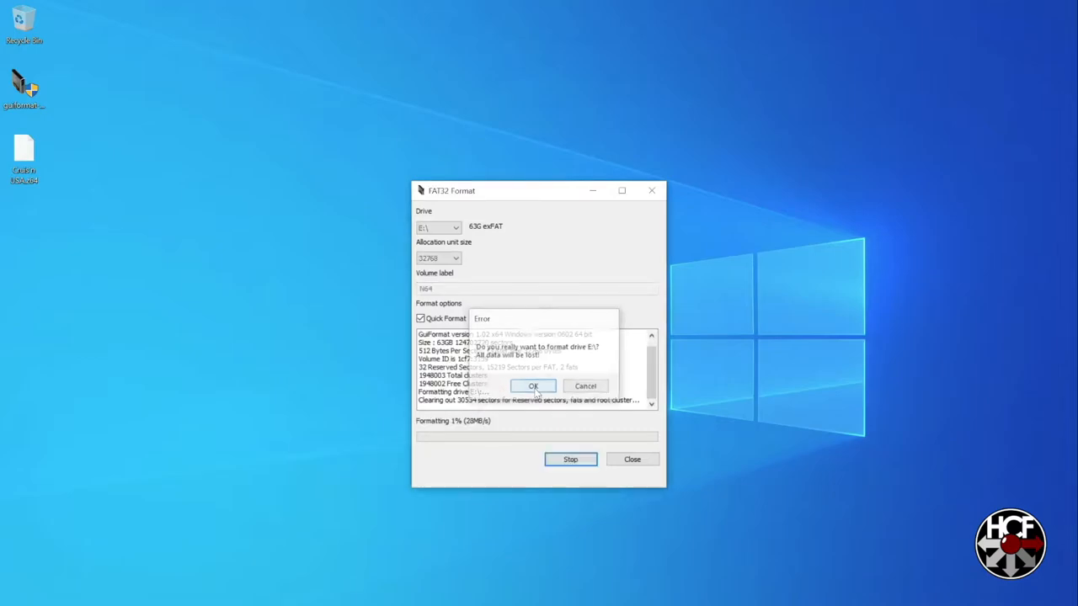
left_click(532, 385)
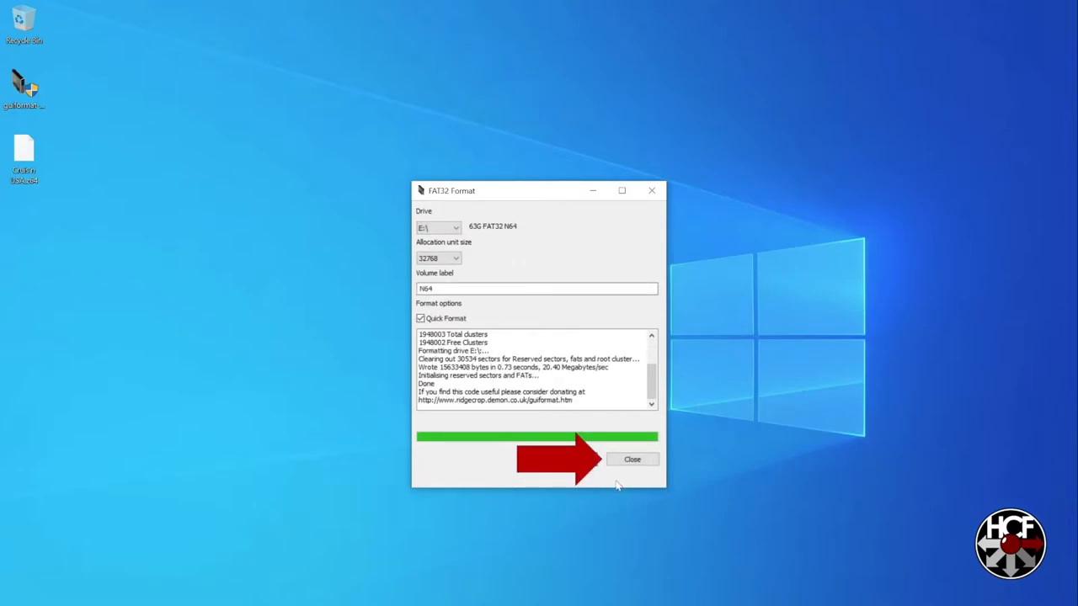
left_click(632, 459)
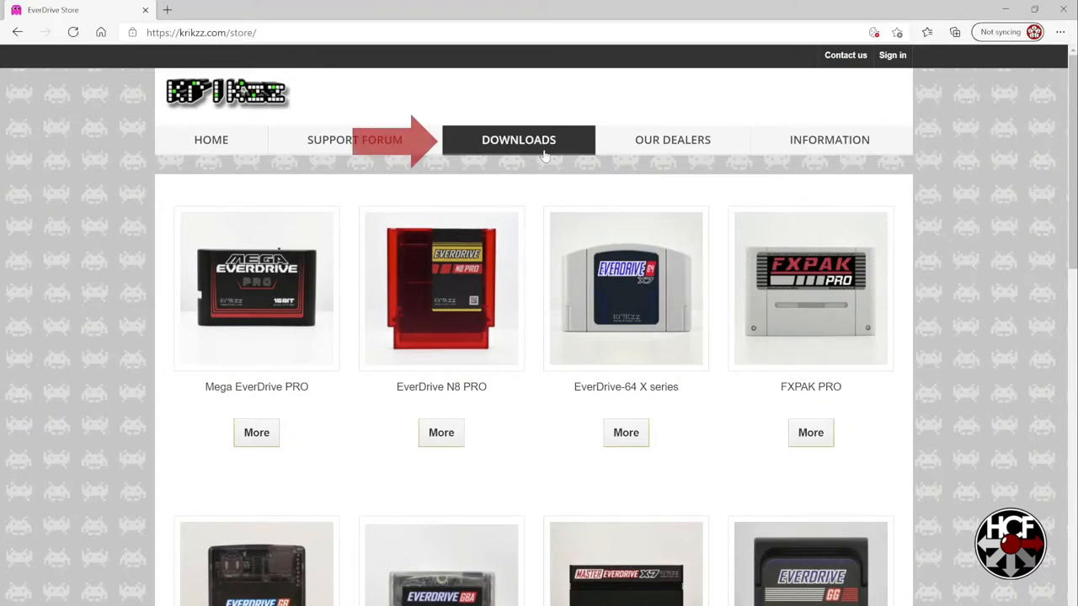
mouse_move(519, 140)
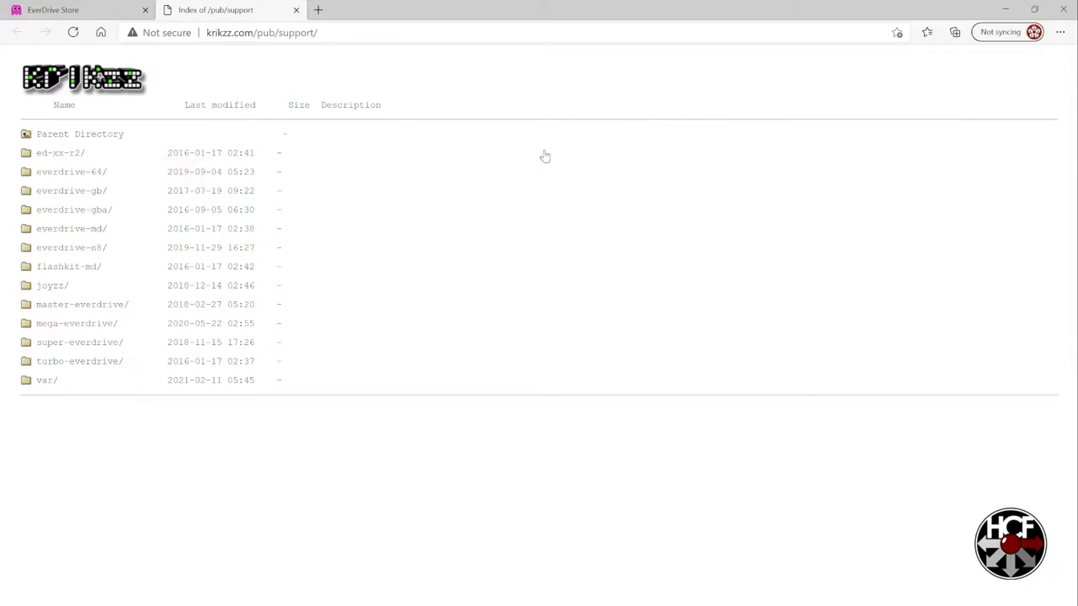
Step: Navigate the krikzz file index into everdrive-64 / x-series / OS to list the OS-V3 zip releases
left_click(70, 172)
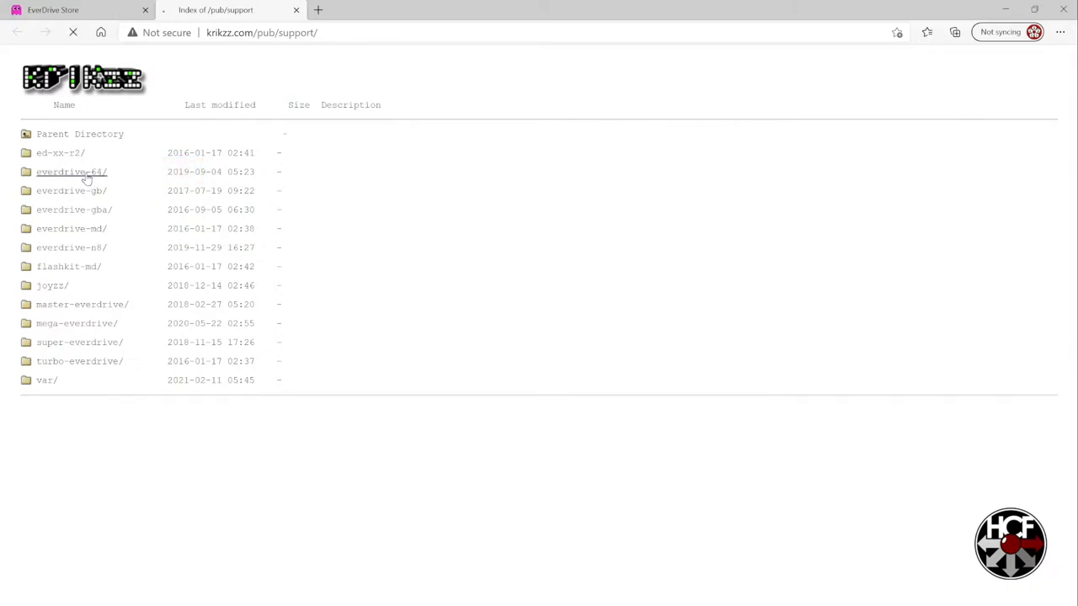
left_click(71, 172)
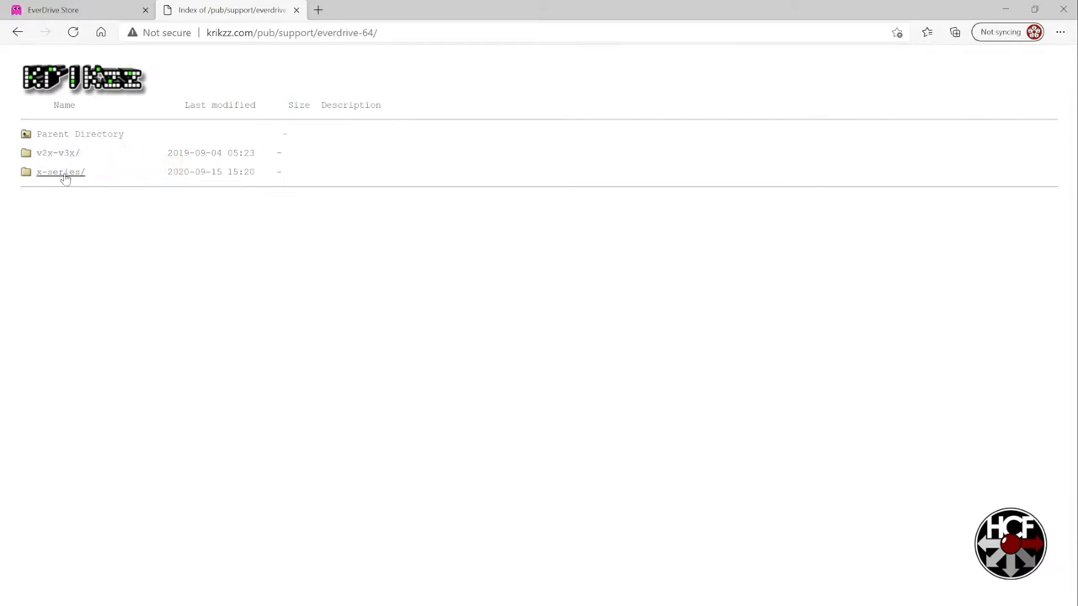
left_click(61, 171)
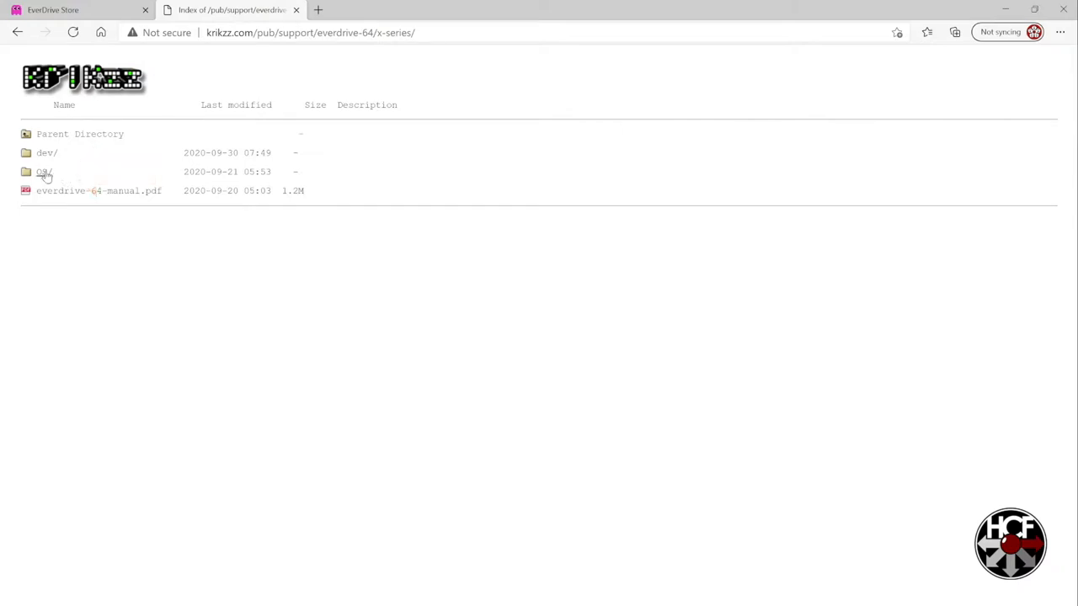
left_click(42, 172)
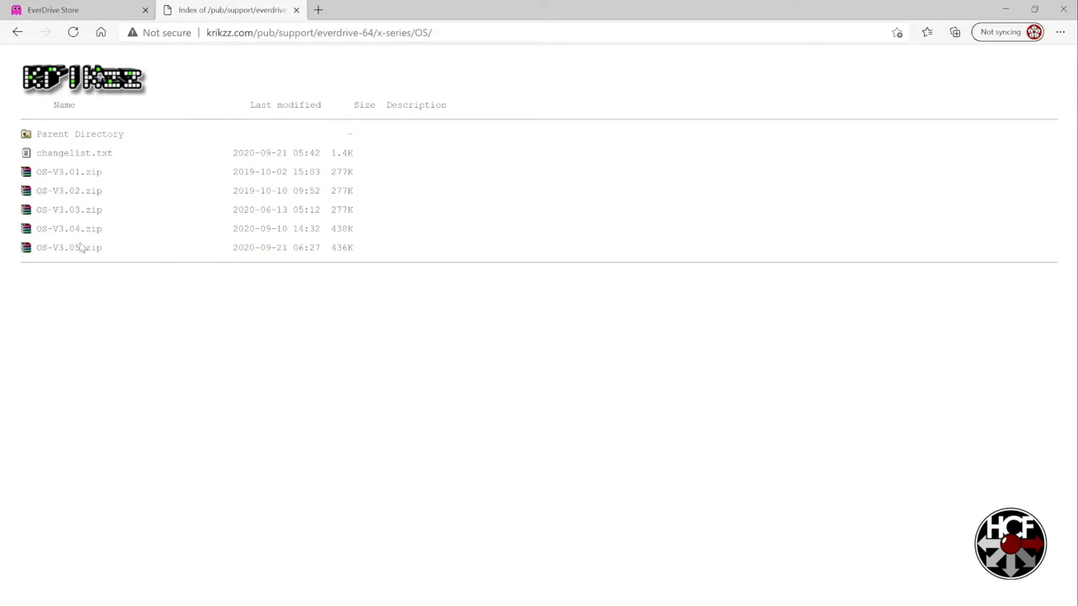
mouse_move(69, 247)
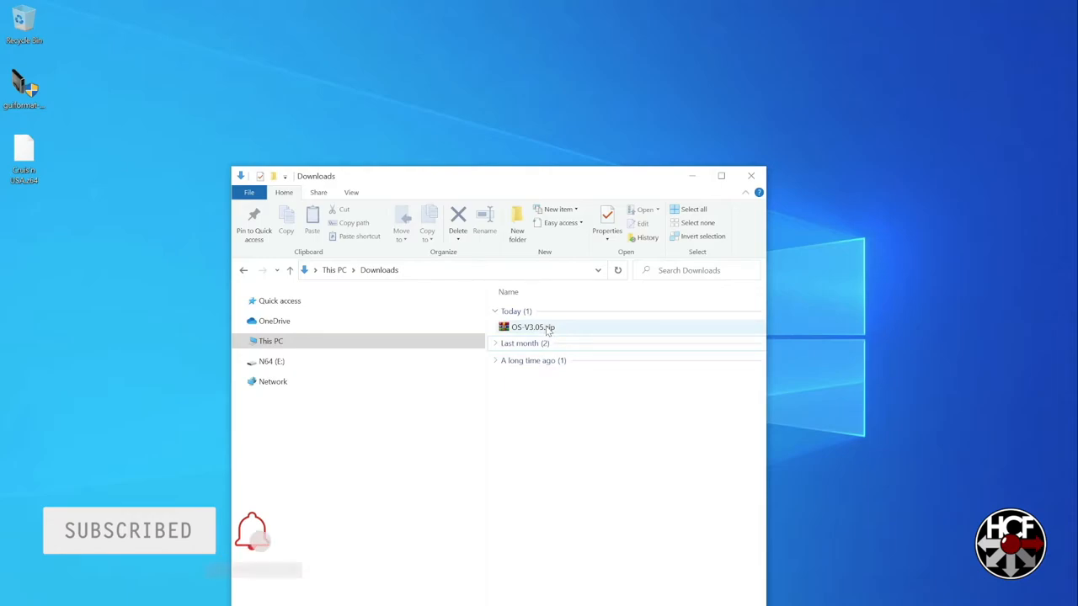
Step: Open OS-V3.05.zip in WinRAR, then view the N64 (E:) card holding the ED64 folder
double_click(530, 327)
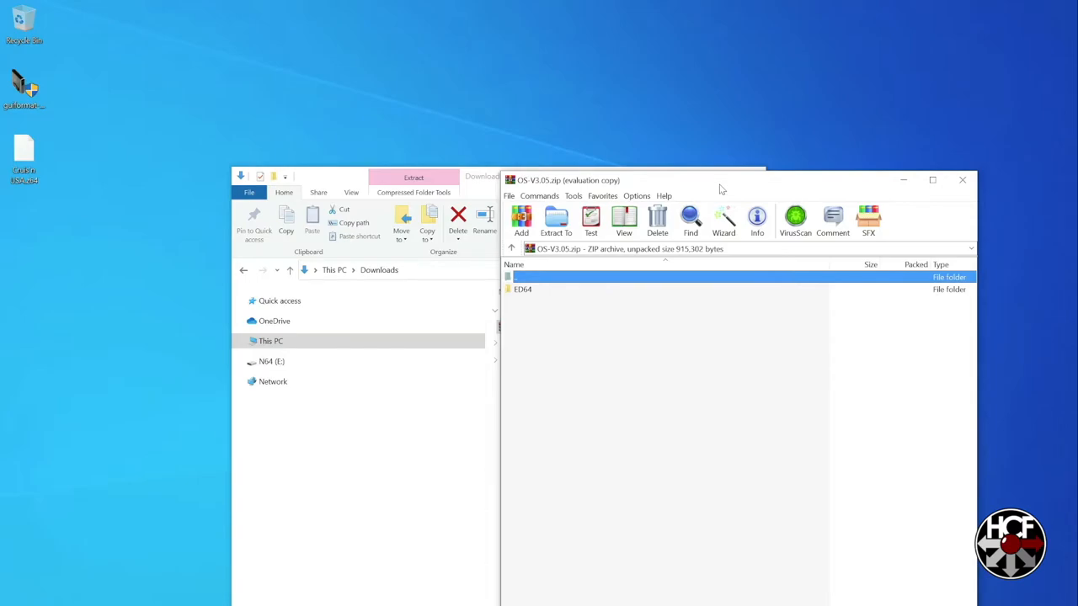
left_click(522, 289)
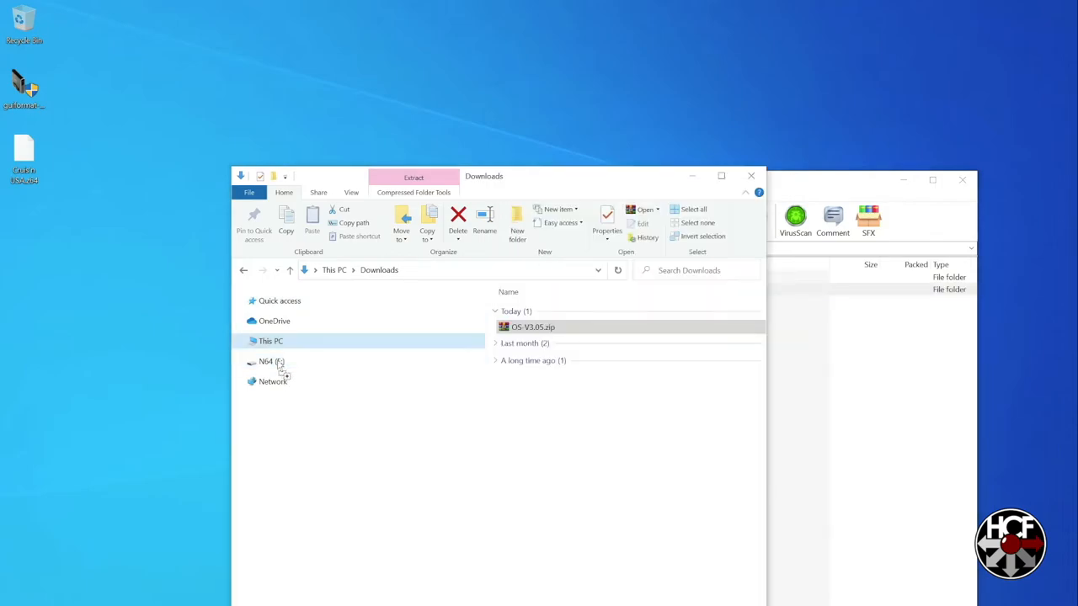
left_click(238, 361)
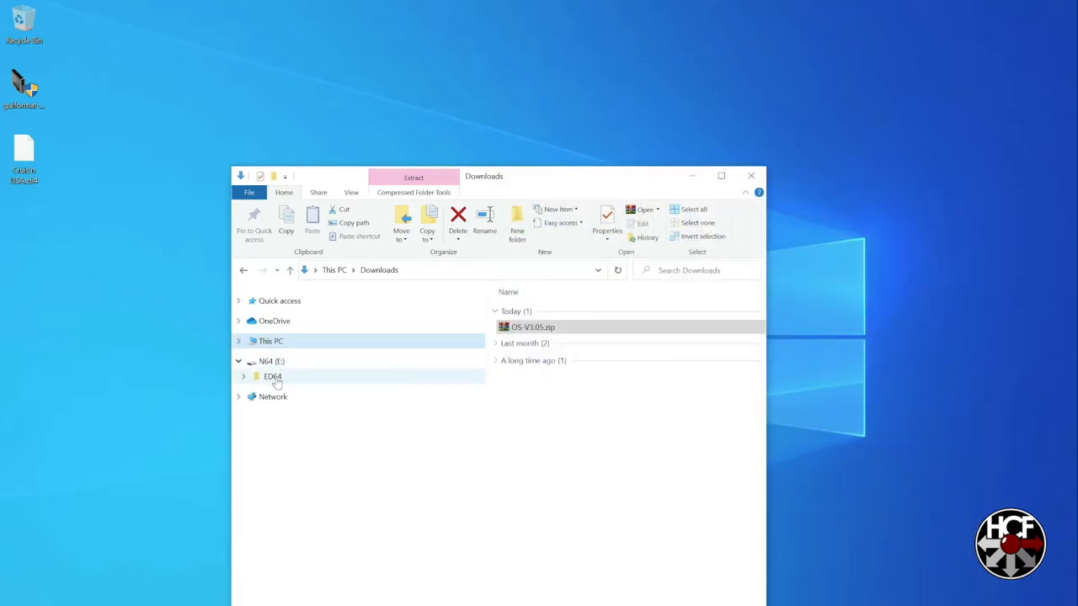
left_click(266, 361)
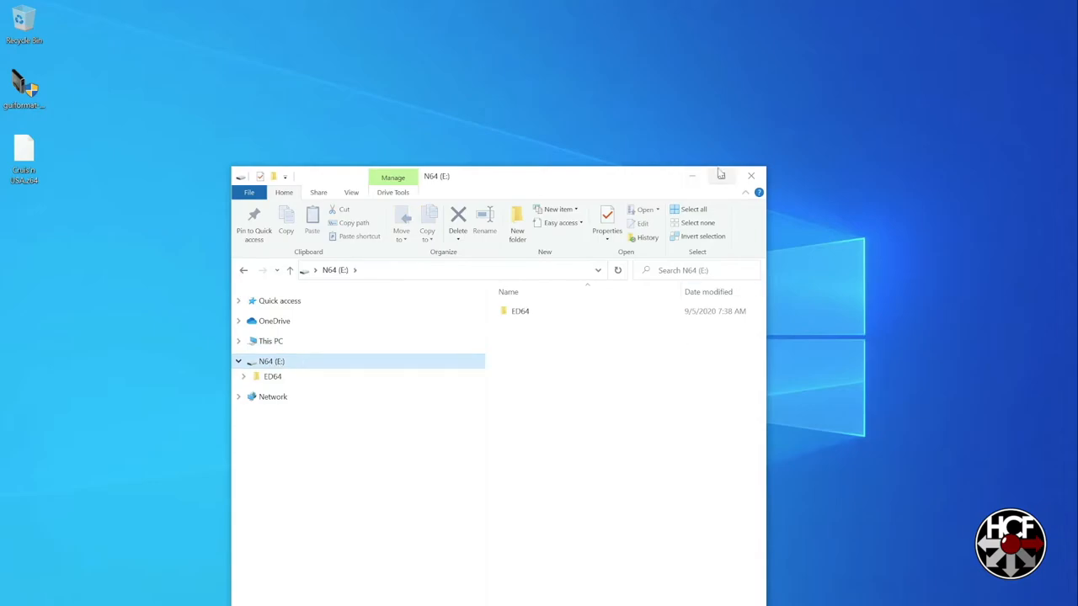
Step: Create a new folder named Games beside ED64 at the top level of N64 (E:)
right_click(570, 377)
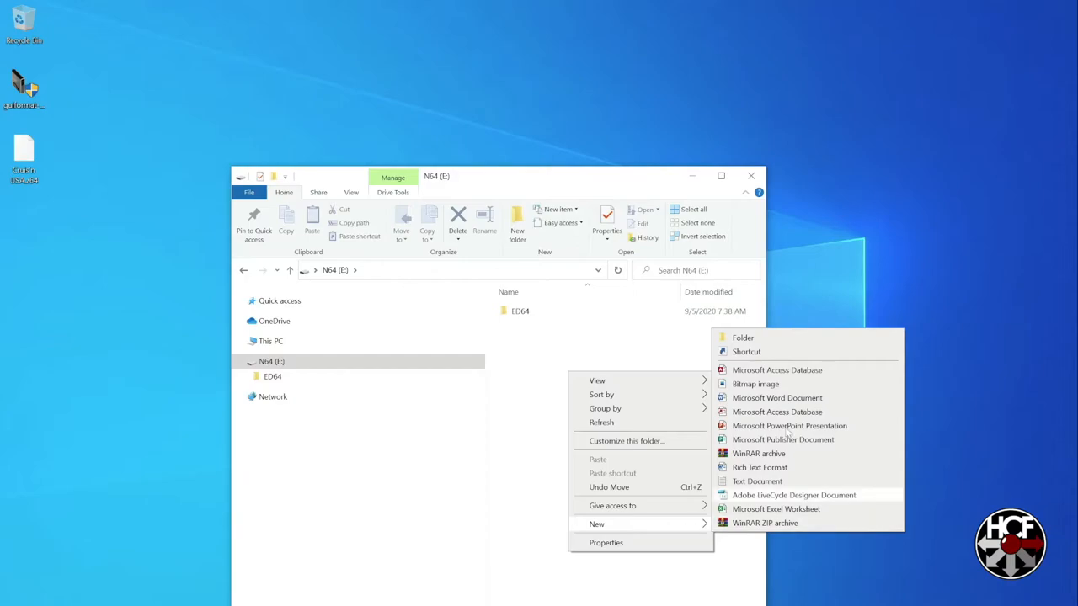
left_click(743, 338)
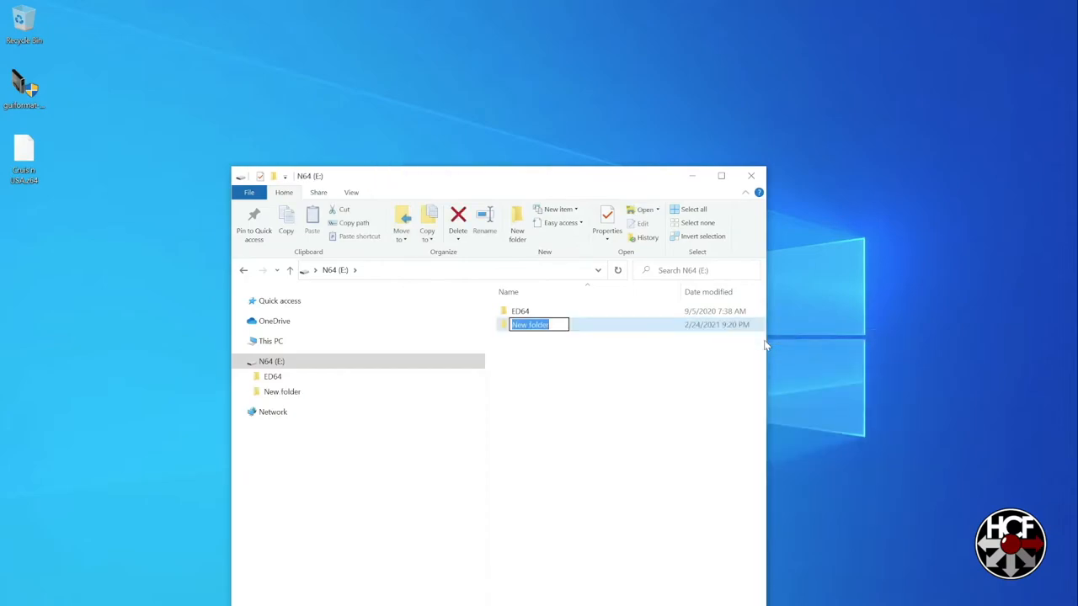
type("Games")
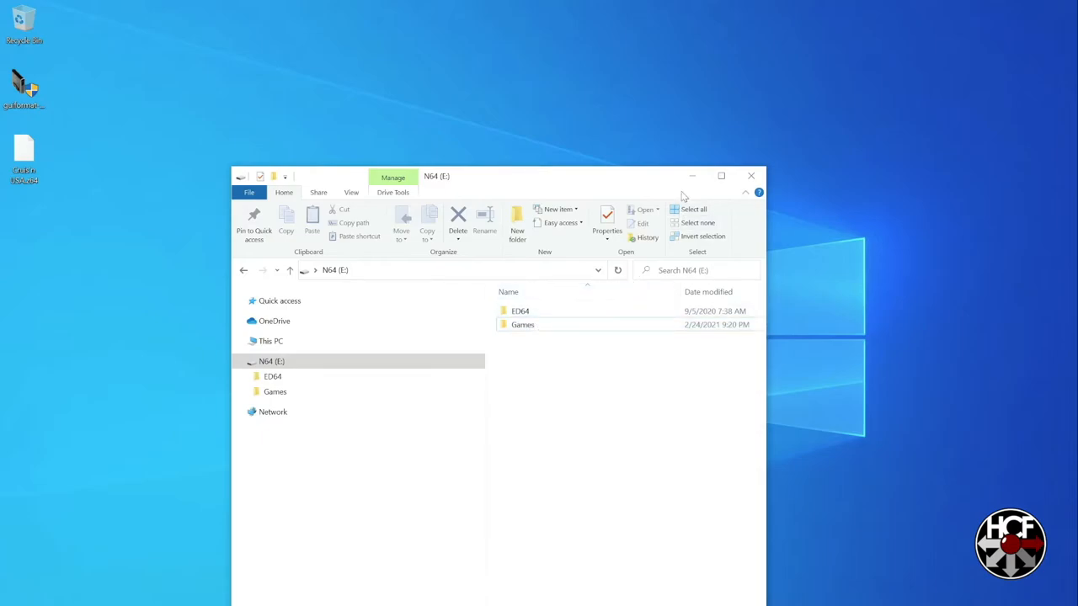
left_click(750, 176)
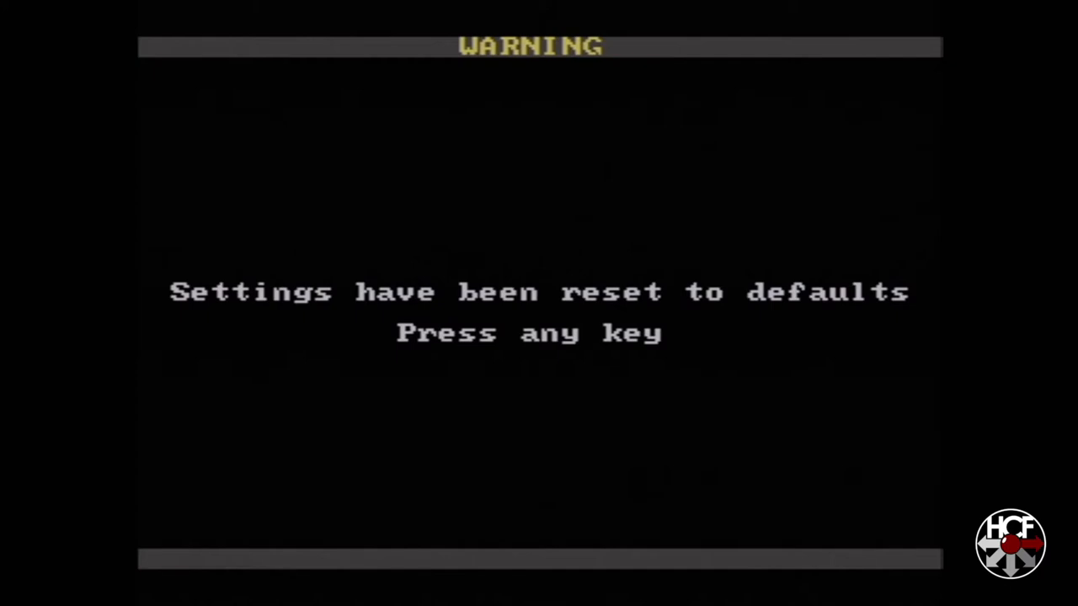
Step: Dismiss the 'Settings have been reset to defaults' warning to reach the OS menu
key("enter")
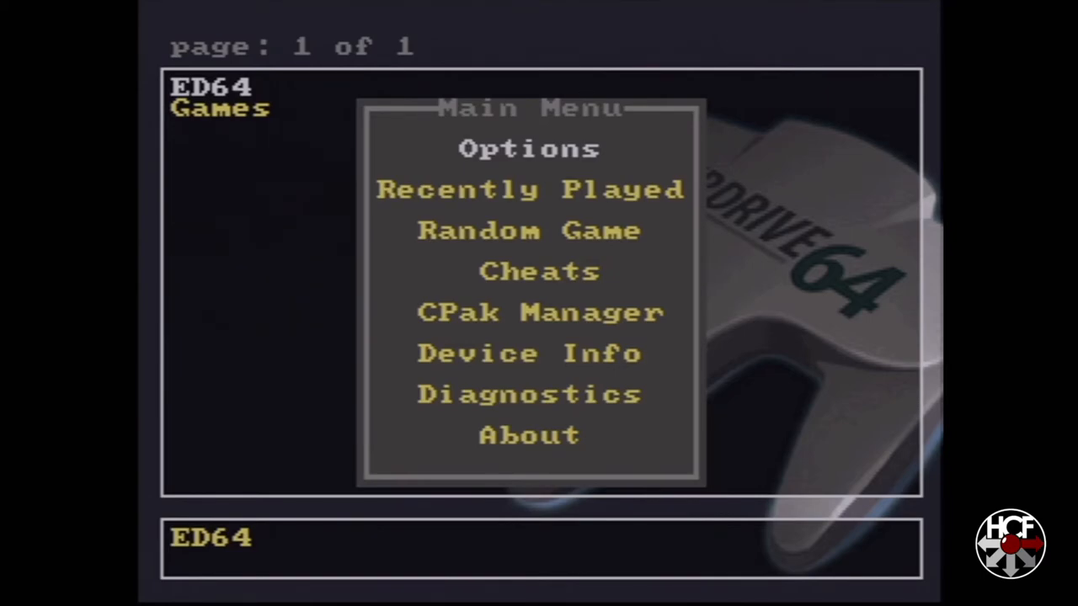
left_click(528, 148)
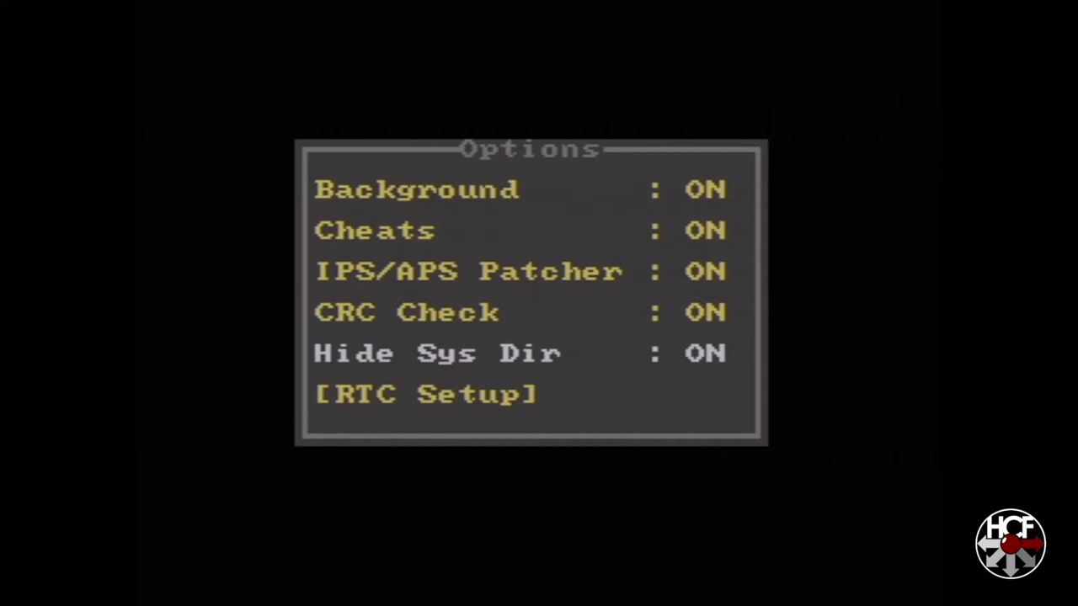
key("Escape")
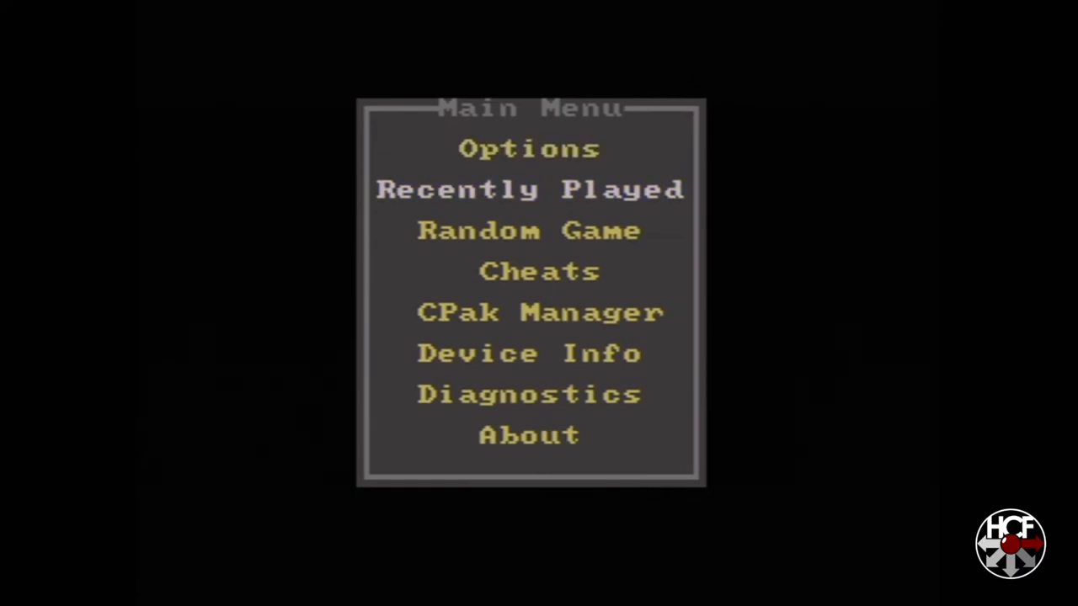
key("Down")
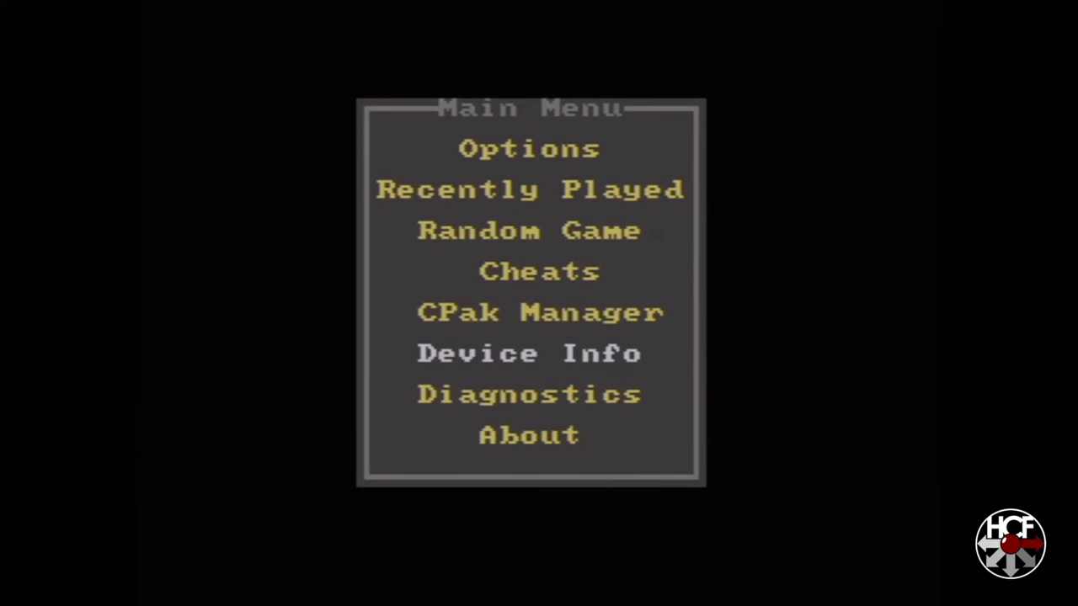
Step: Run Diagnostics with all tests OK, exit, then view and close the About page
left_click(528, 394)
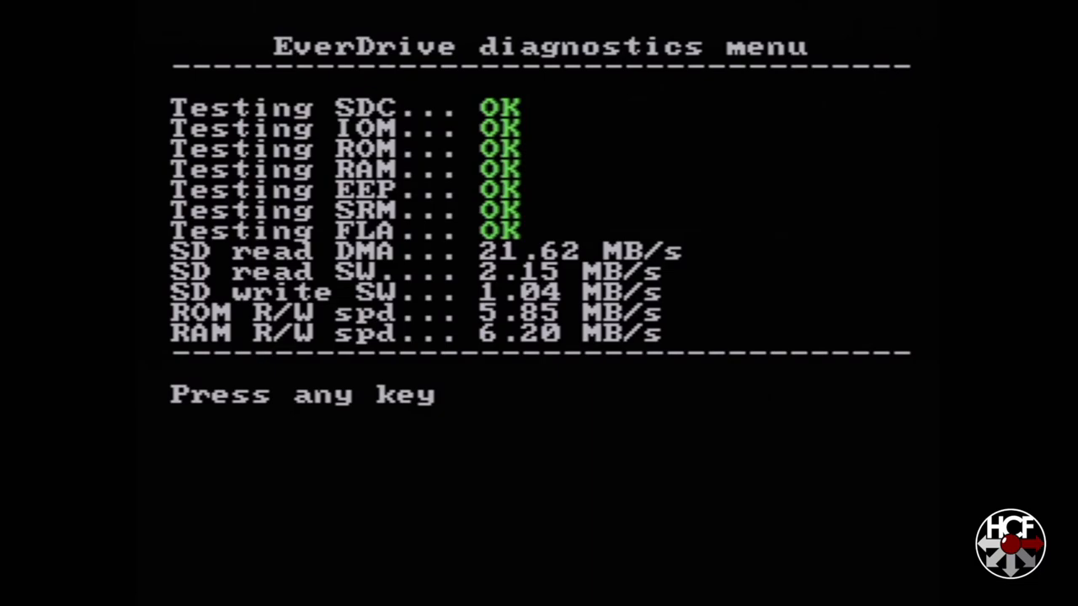
key("enter")
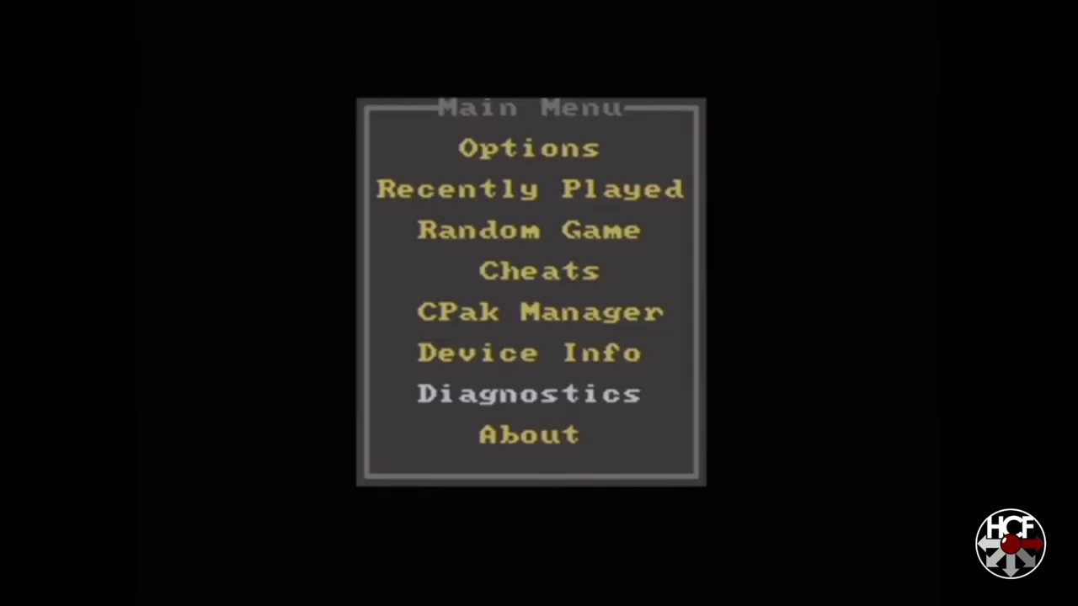
key("Down")
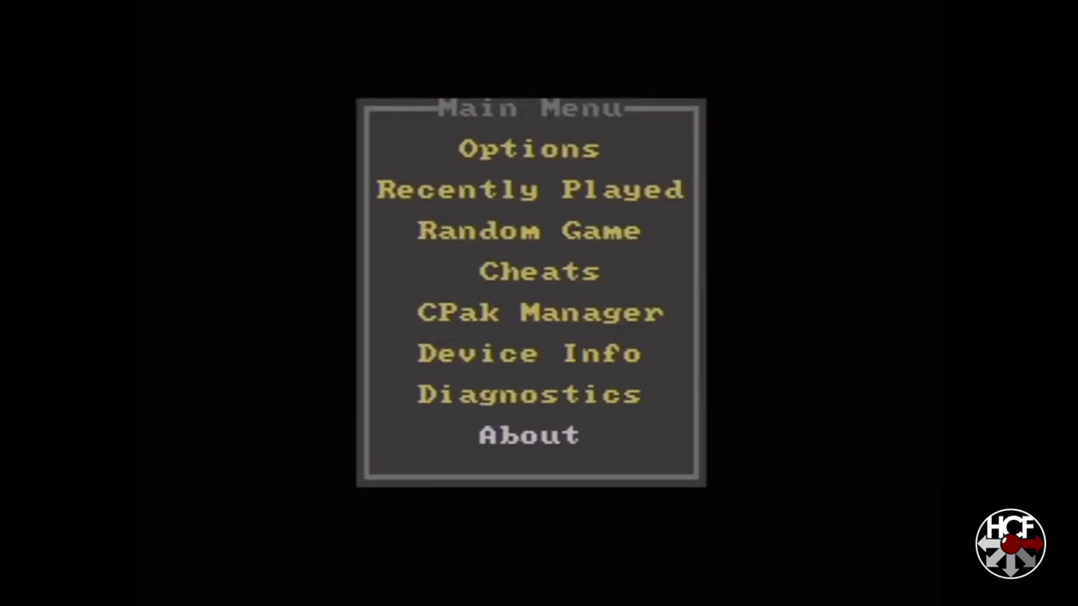
left_click(529, 434)
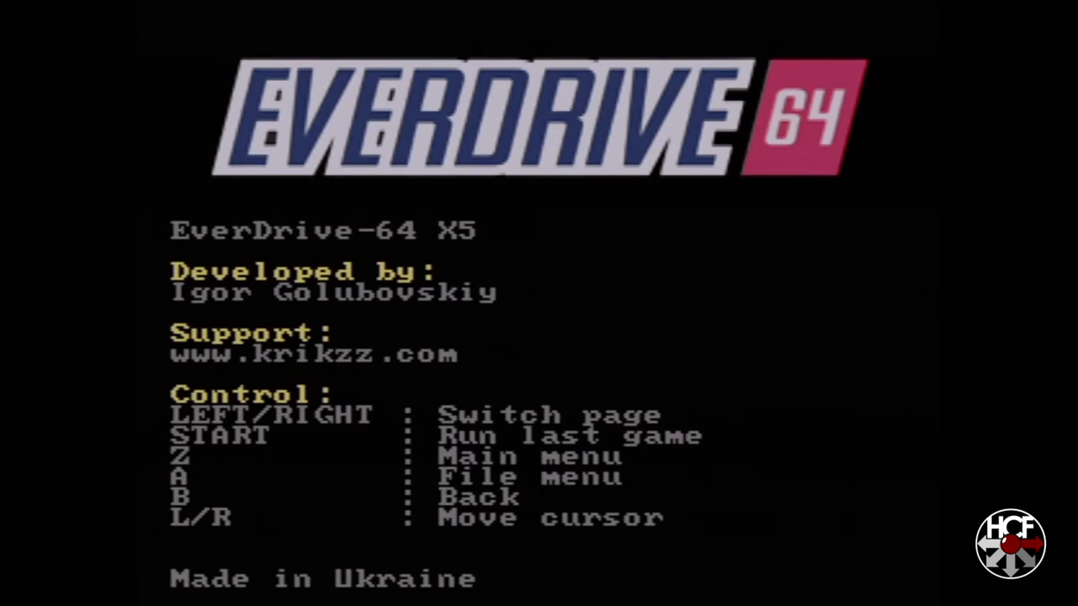
key("z")
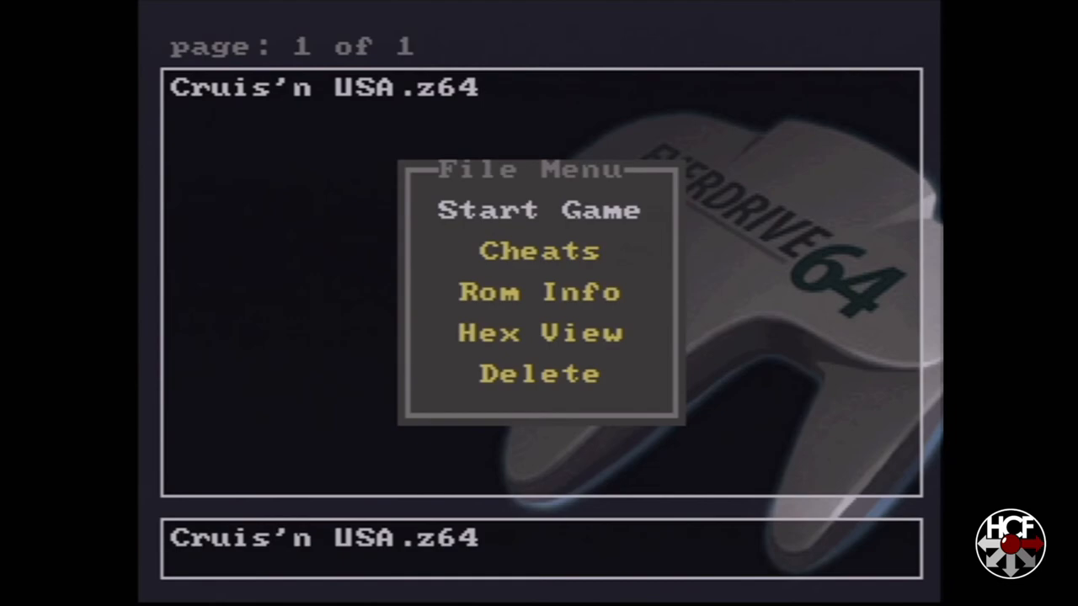
Step: Choose Start Game for Cruis'n USA.z64 so its title screen boots
left_click(538, 210)
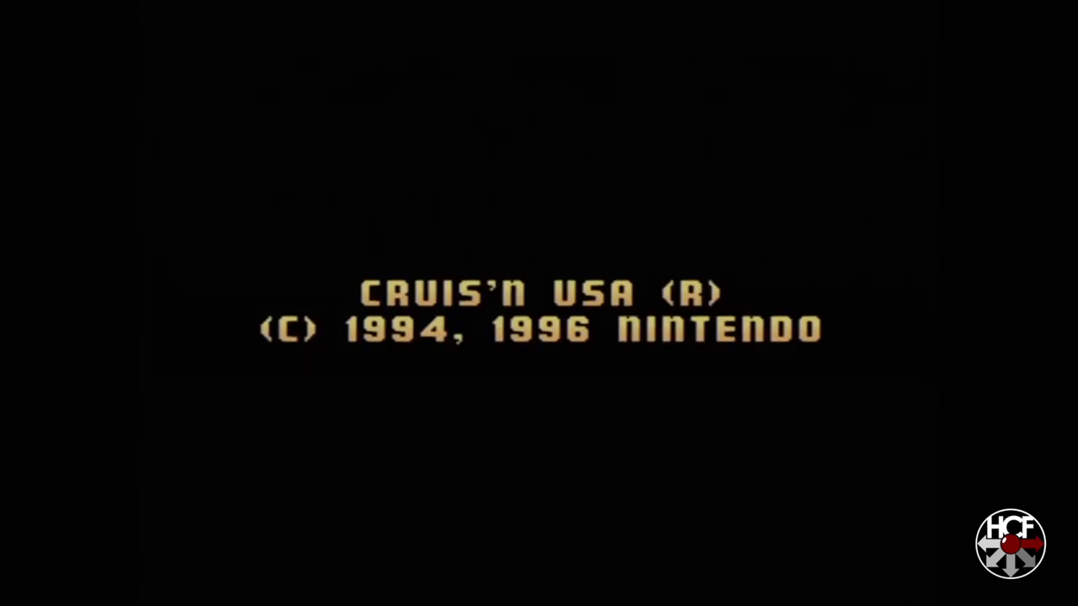